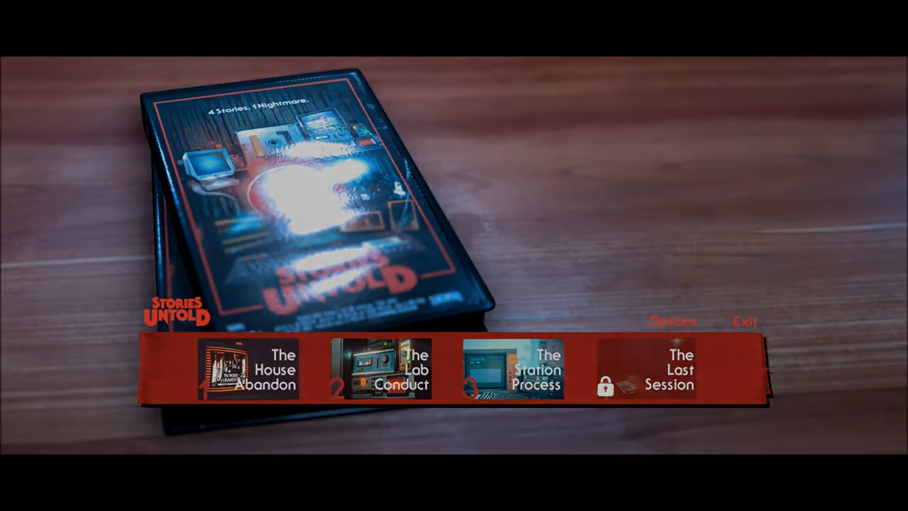
Step: Launch The Station Process episode from the main menu
{"action": "left_click", "coordinate": [513, 368]}
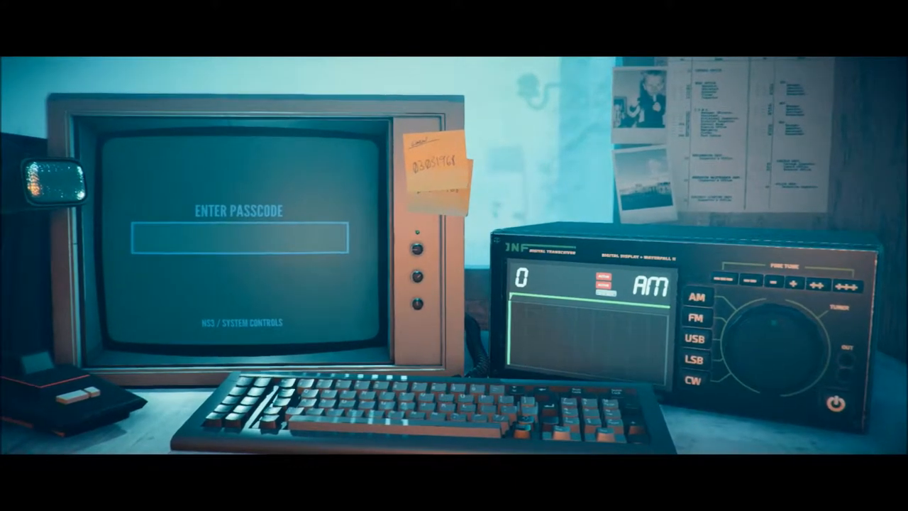
Step: Enter the sticky-note passcode into the terminal, correcting an extra zero along the way
{"action": "left_click", "coordinate": [695, 315]}
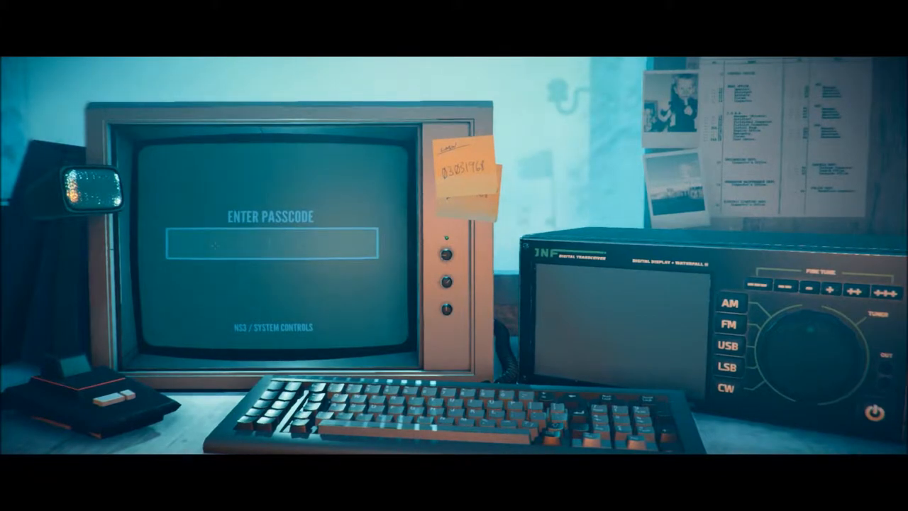
{"action": "type", "text": "03"}
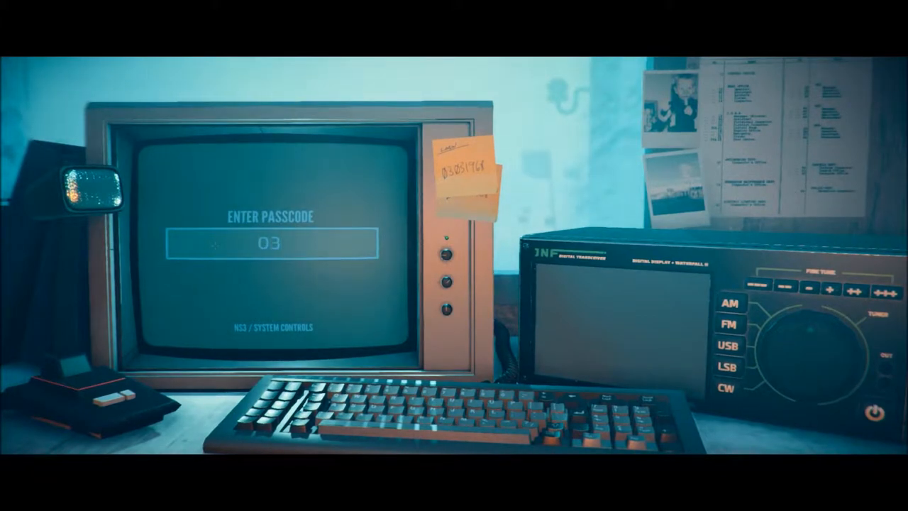
{"action": "type", "text": "030"}
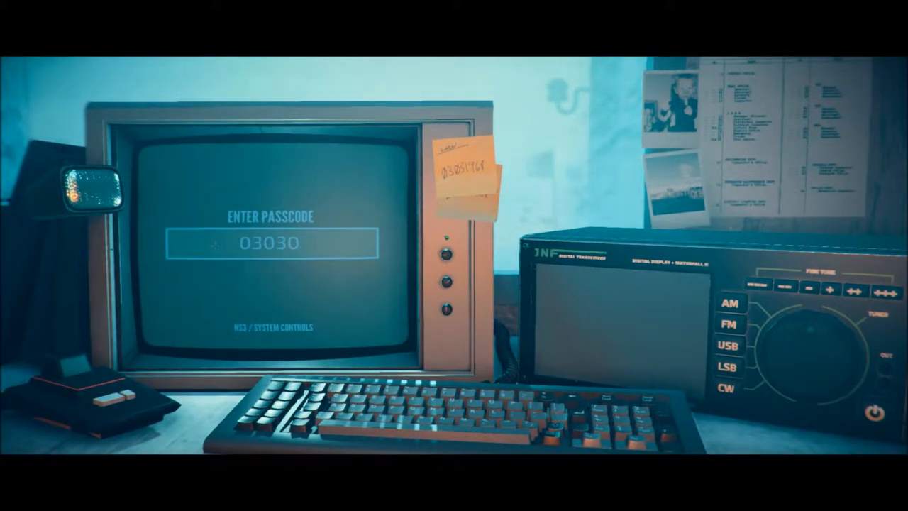
{"action": "key", "text": "backspace"}
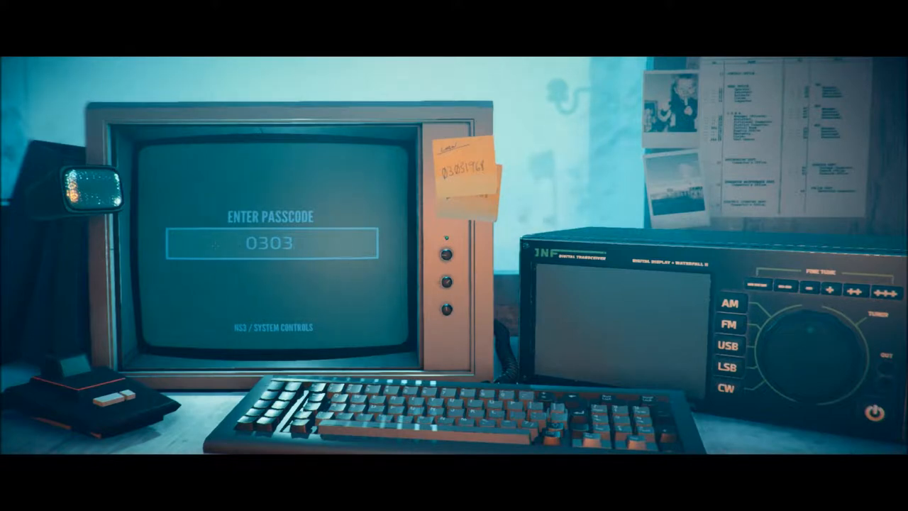
{"action": "type", "text": "196"}
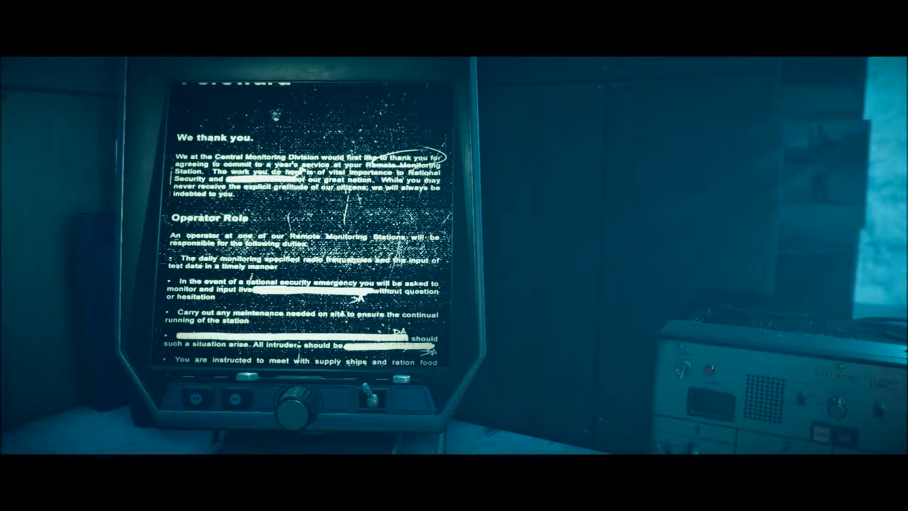
{"action": "scroll", "scroll_direction": "down", "scroll_amount": 3}
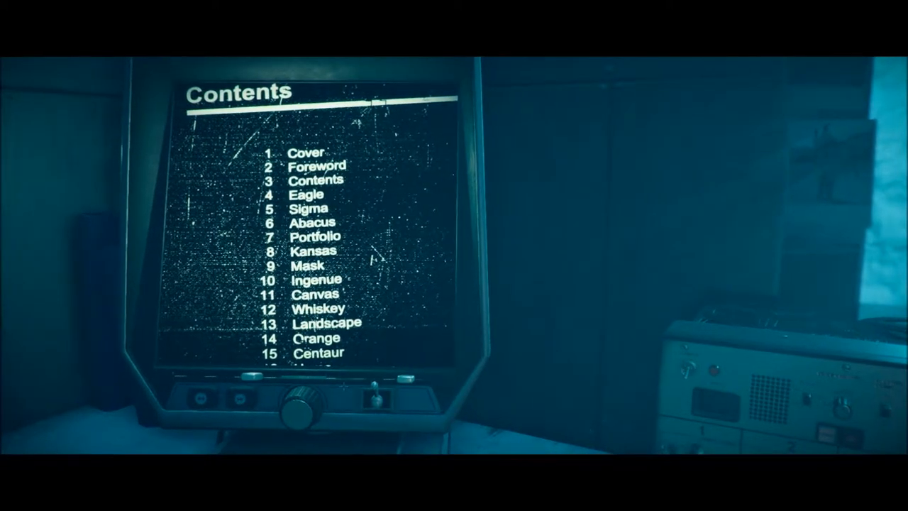
{"action": "scroll", "scroll_direction": "down", "scroll_amount": 3}
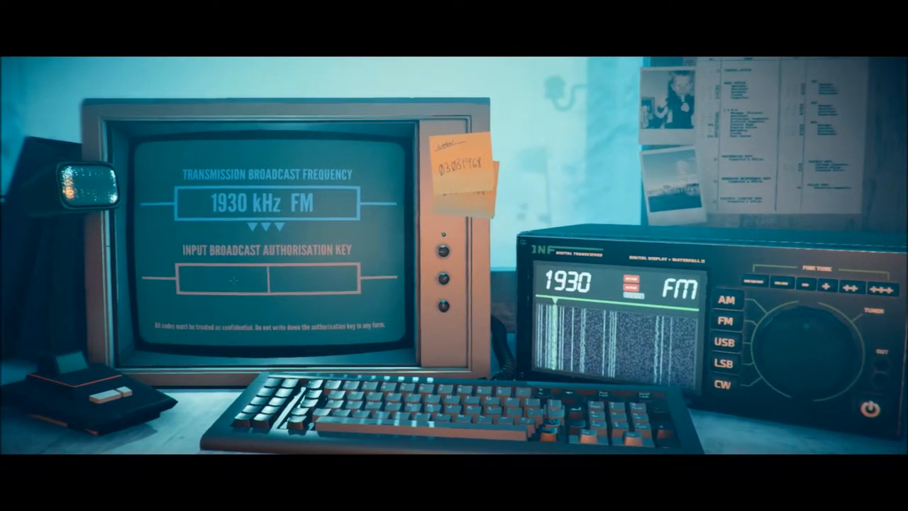
Step: Begin entering the key after tuning the receiver to 1930 kHz FM
{"action": "type", "text": "13"}
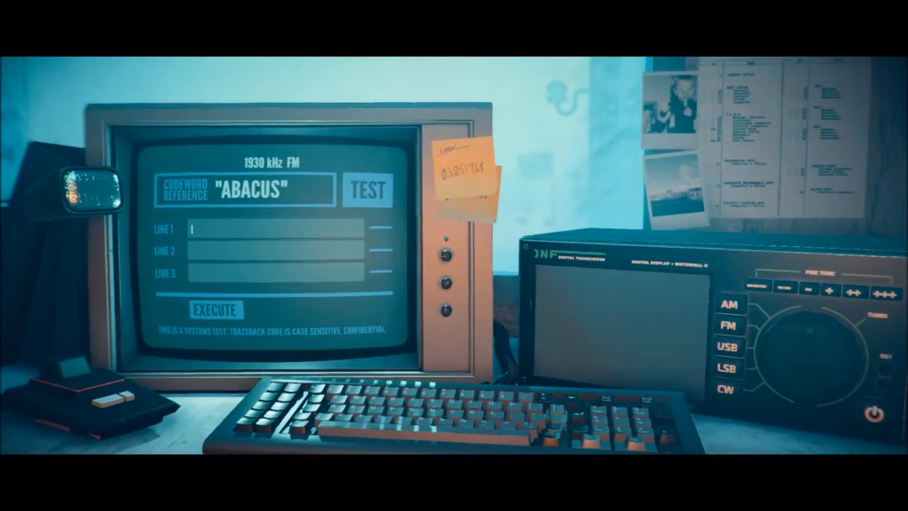
Step: Fill Line 1 of the ABACUS form with 'sys.exe -d -e'
{"action": "type", "text": "sys"}
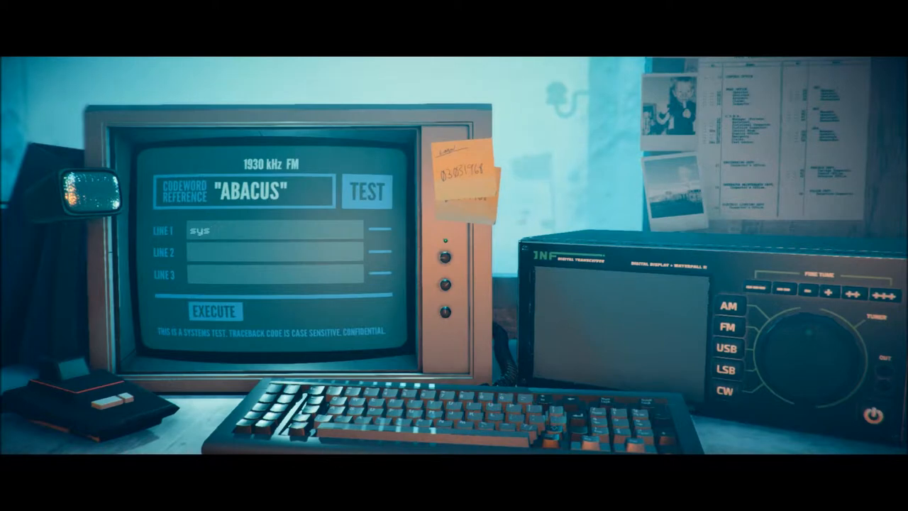
{"action": "type", "text": ".exe"}
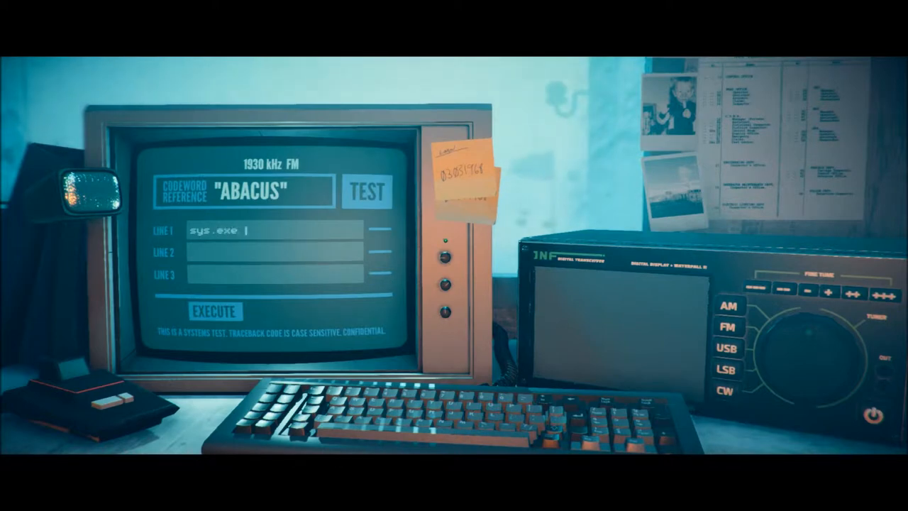
{"action": "type", "text": "-d"}
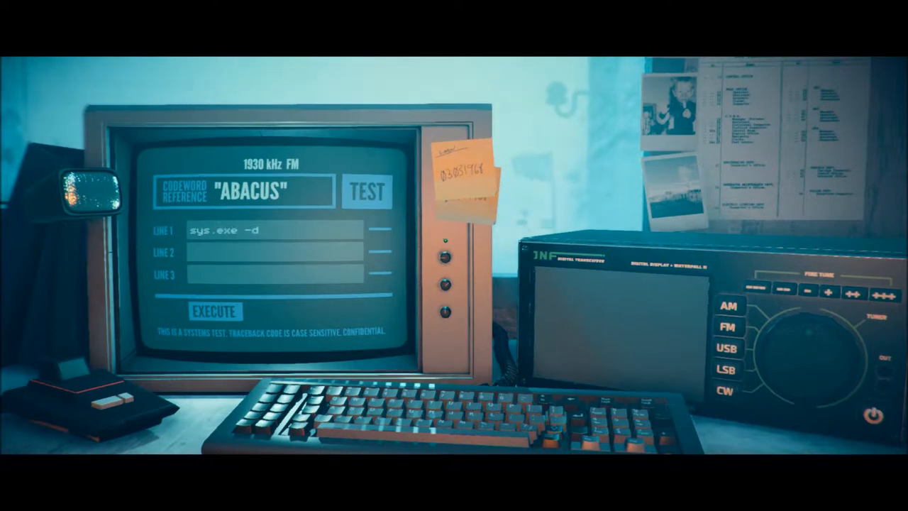
{"action": "type", "text": "-e"}
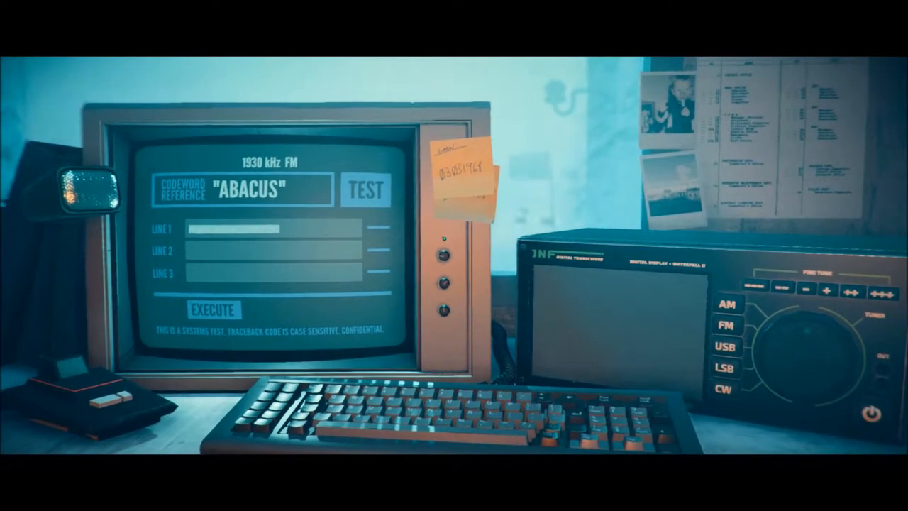
{"action": "type", "text": "sys exe -d -e"}
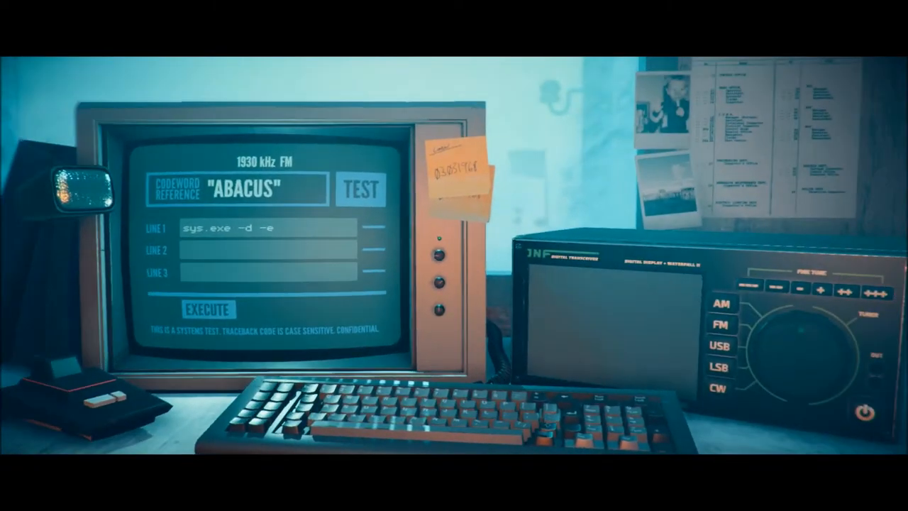
Step: Fill Line 2 of the ABACUS form with 'allocate: 202 -a'
{"action": "type", "text": "allocate"}
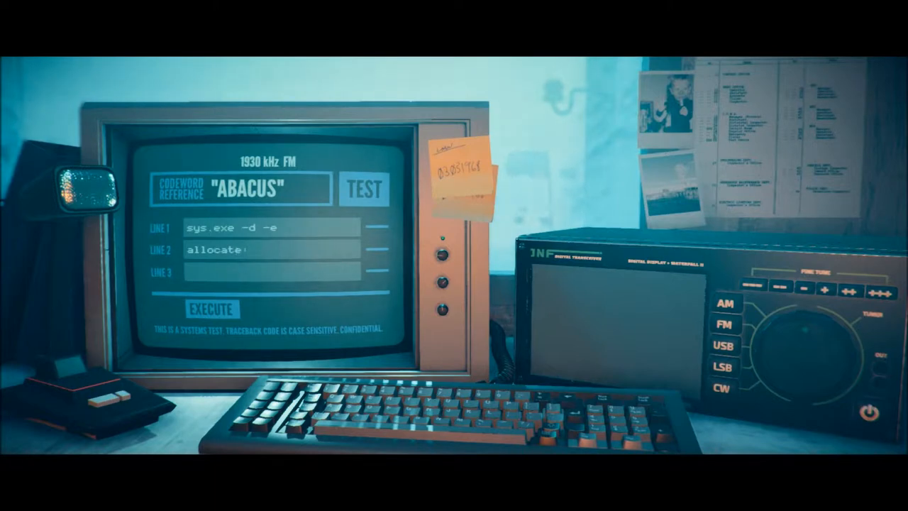
{"action": "type", "text": "202 -a"}
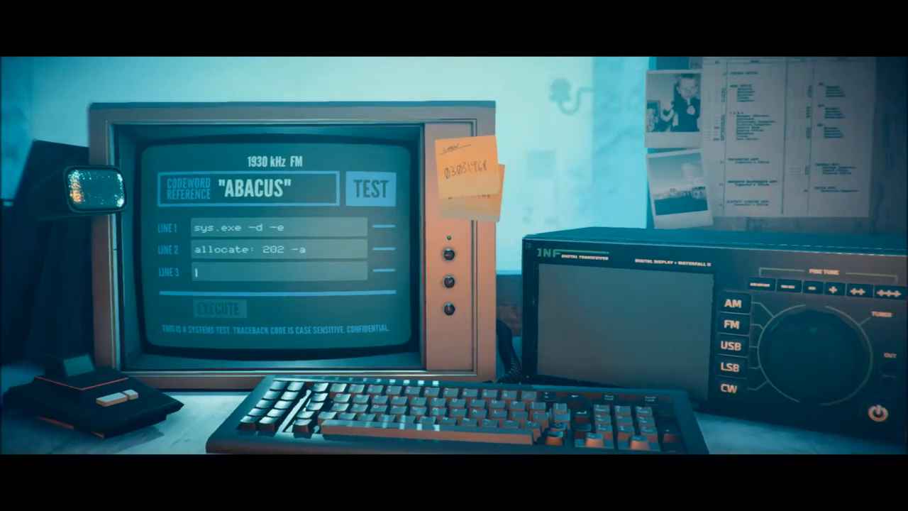
Step: Fill Line 3 of the ABACUS form with 'output log -False'
{"action": "type", "text": "out"}
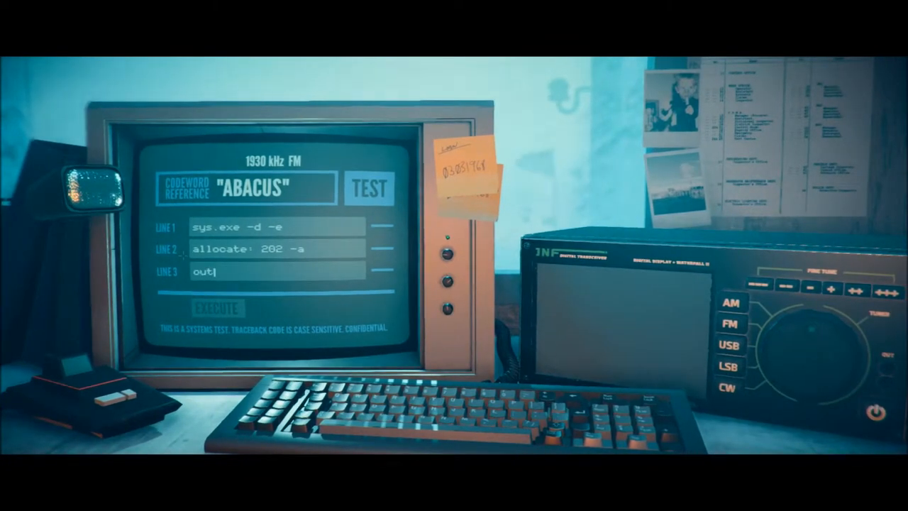
{"action": "type", "text": "put"}
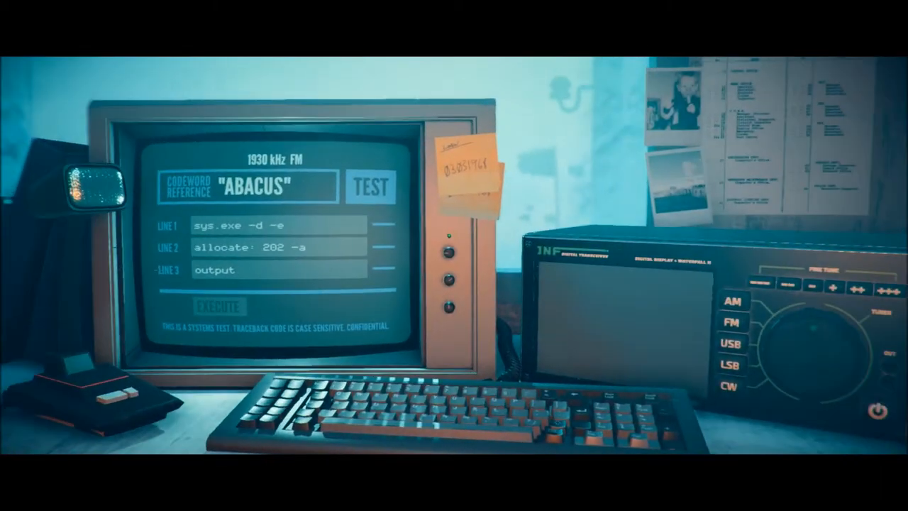
{"action": "type", "text": "log"}
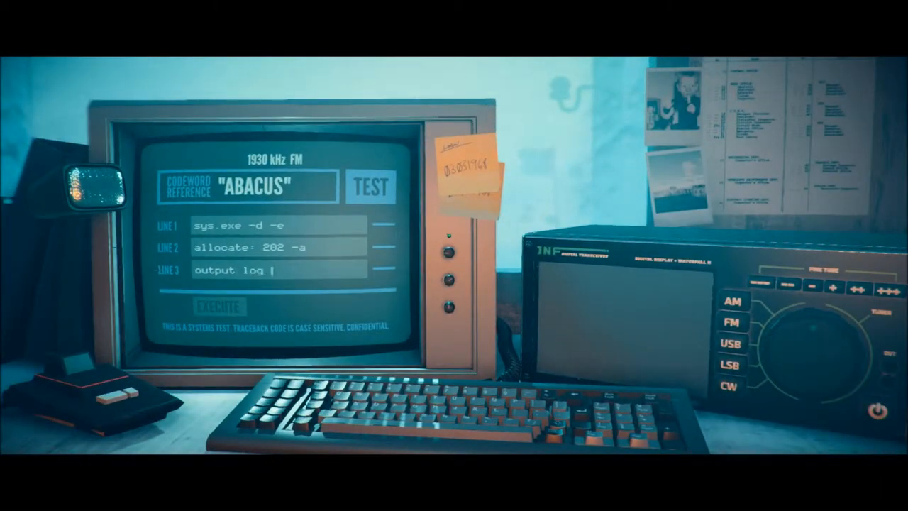
{"action": "type", "text": "-fa"}
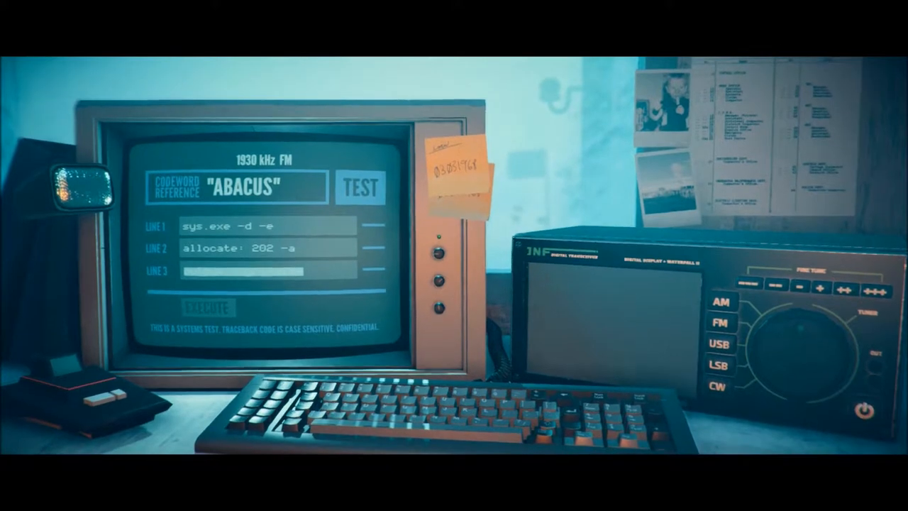
{"action": "type", "text": "output log -false"}
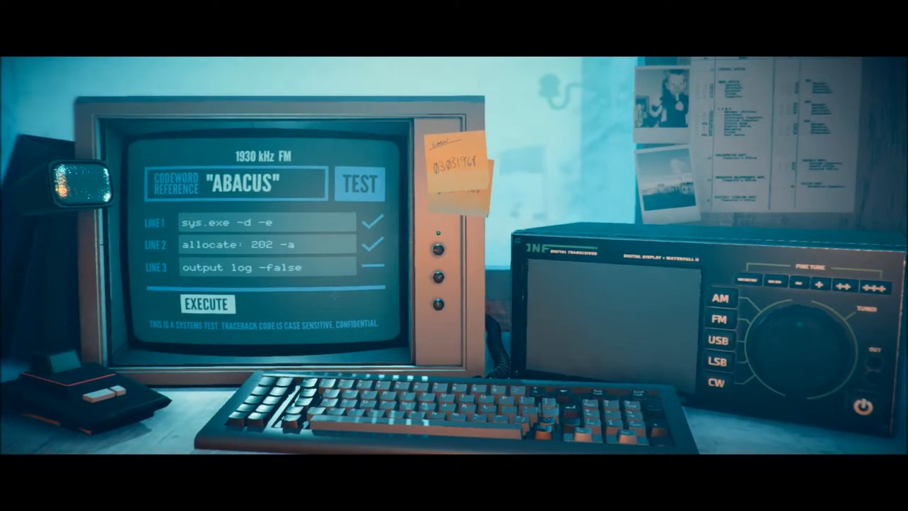
Step: Execute the three ABACUS command lines to reach the 3500 kHz USB broadcast screen
{"action": "left_click", "coordinate": [206, 304]}
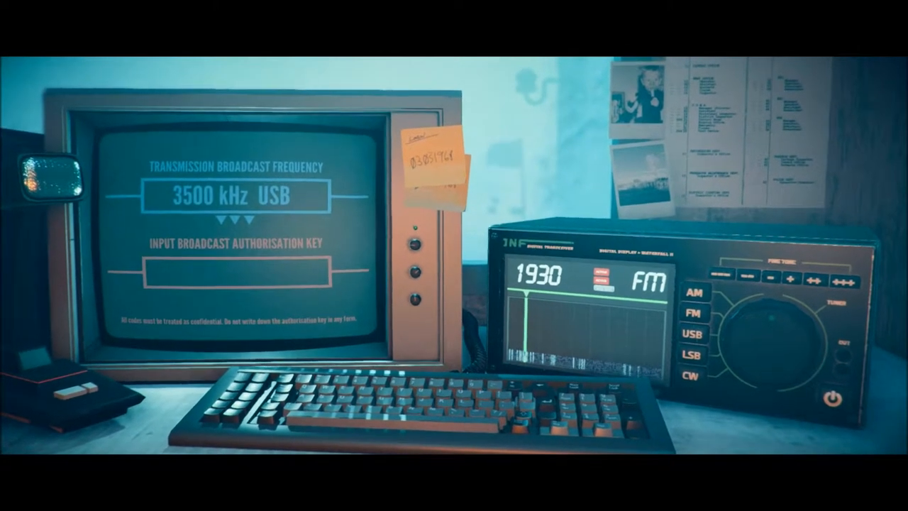
Step: Tune the radio to 3500 kHz USB to match the requested frequency
{"action": "left_click", "coordinate": [690, 333]}
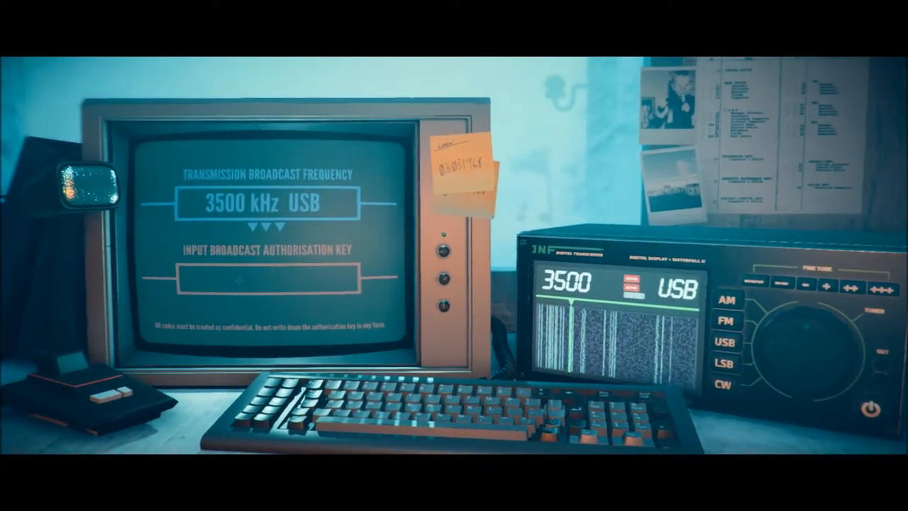
{"action": "type", "text": "1401"}
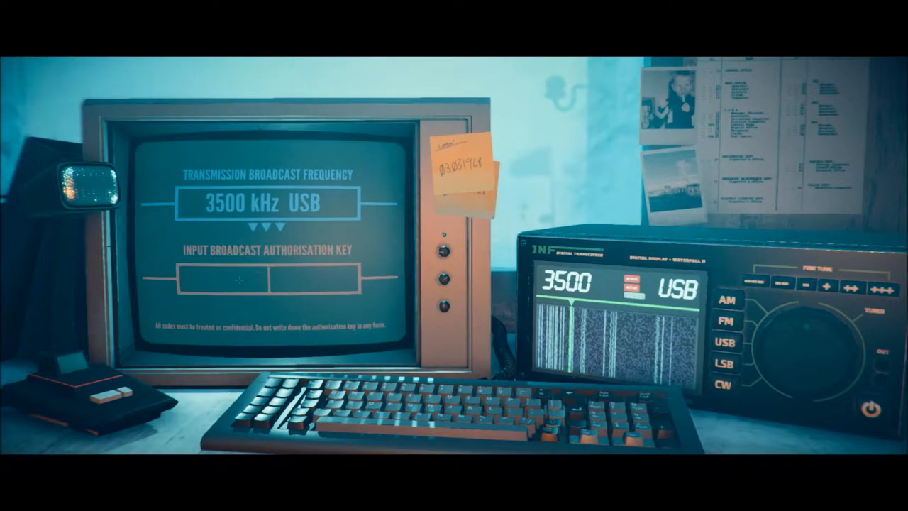
Step: Enter the broadcast authorisation key starting with 2614 to reach the CHEVRON form
{"action": "type", "text": "2614"}
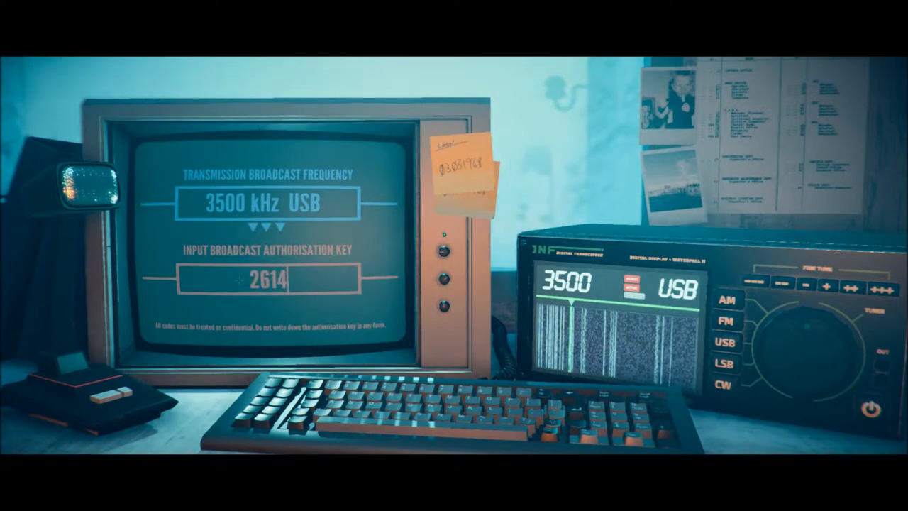
{"action": "type", "text": "012"}
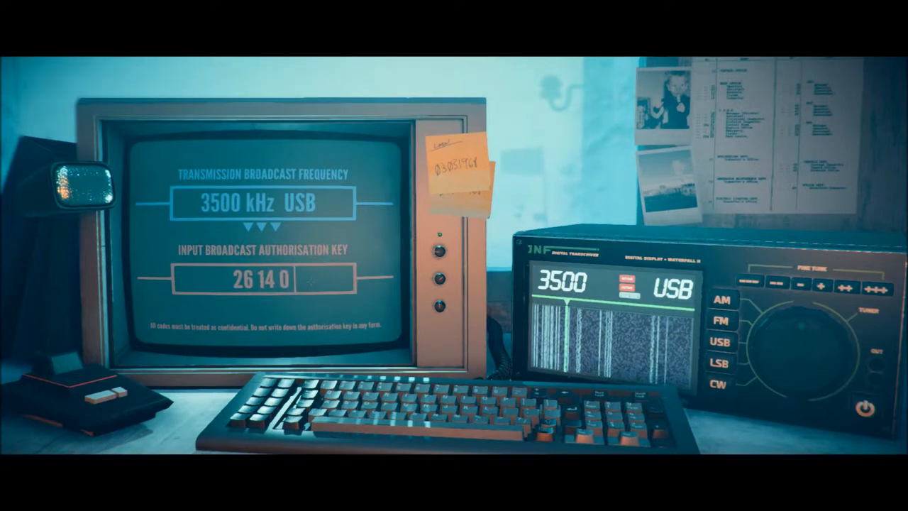
{"action": "type", "text": "12"}
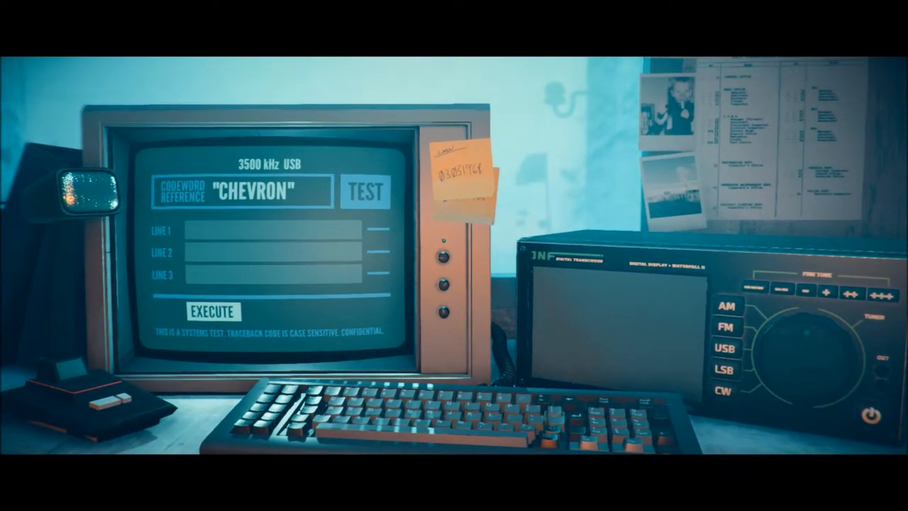
Step: Enter 'ref.init -w -z' and start 'proc begin' on the CHEVRON form's first lines
{"action": "type", "text": "ref"}
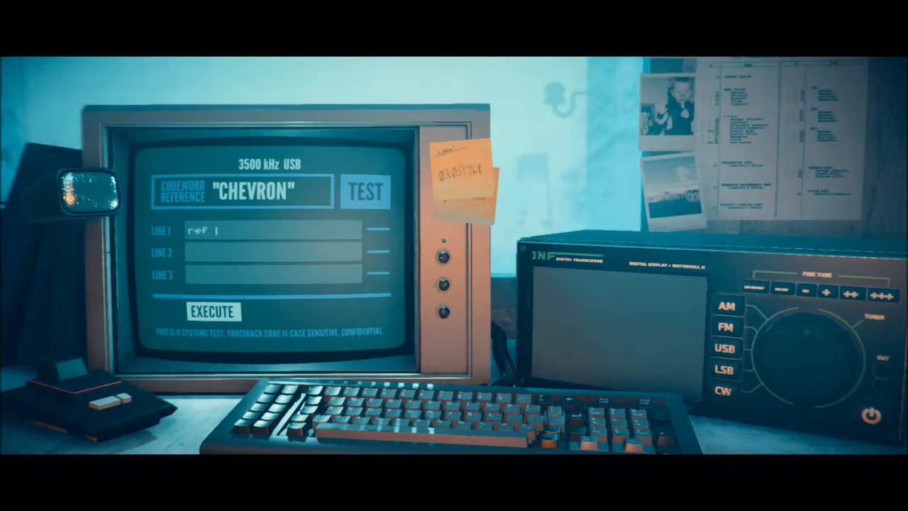
{"action": "type", "text": ".init"}
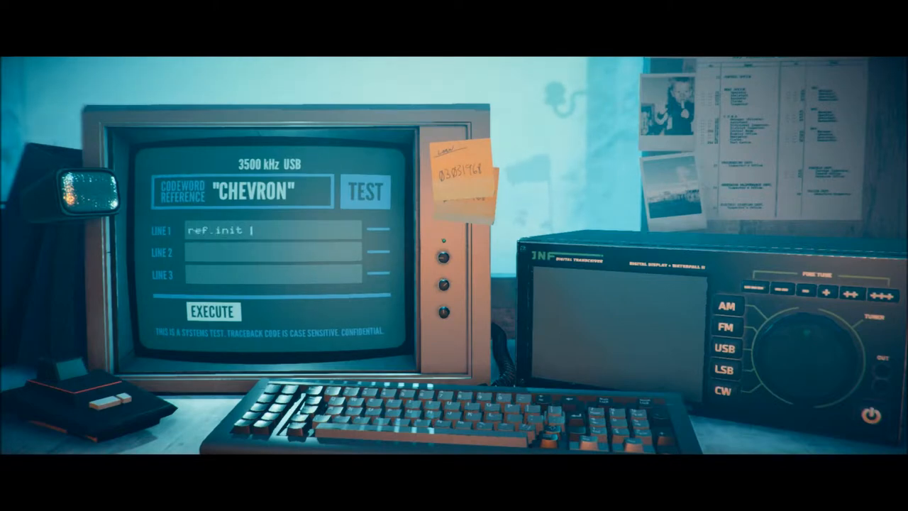
{"action": "type", "text": "-w -z"}
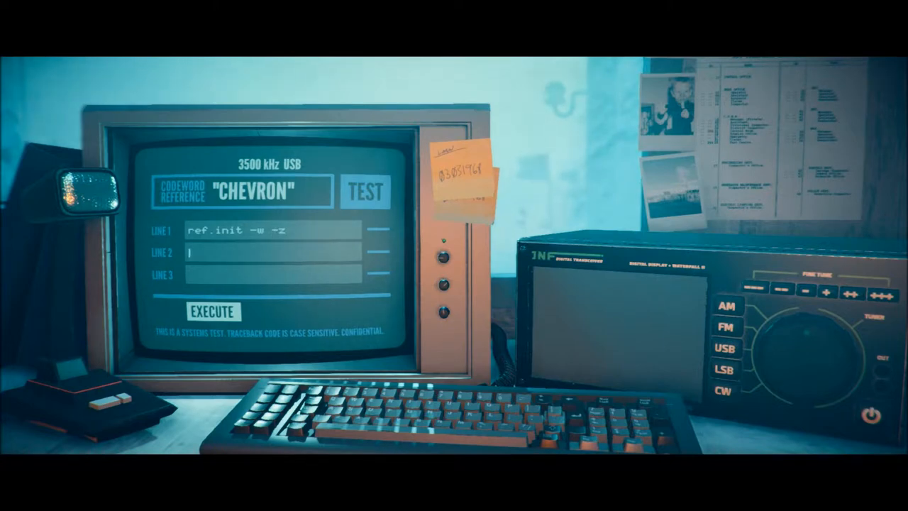
{"action": "type", "text": "pri"}
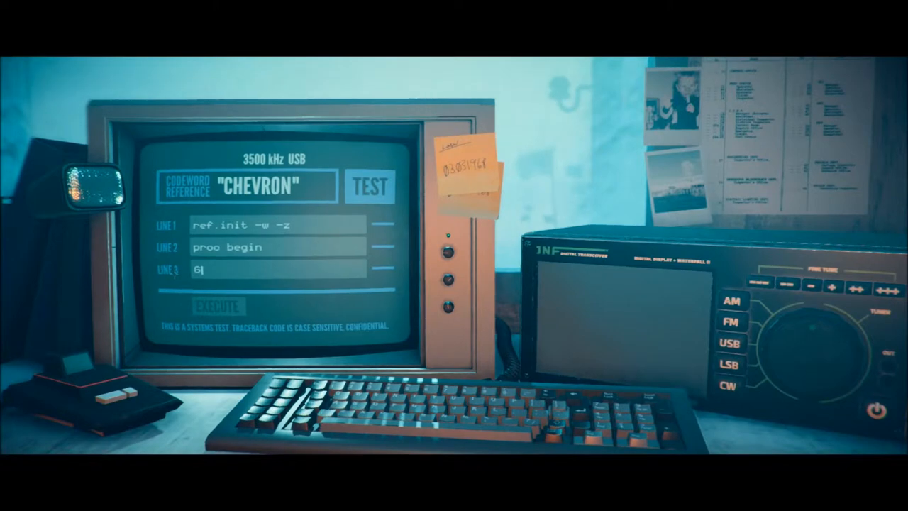
Step: Begin Line 3 as 'Get.int [XY' with the opening bracket and first value characters
{"action": "type", "text": "et.int"}
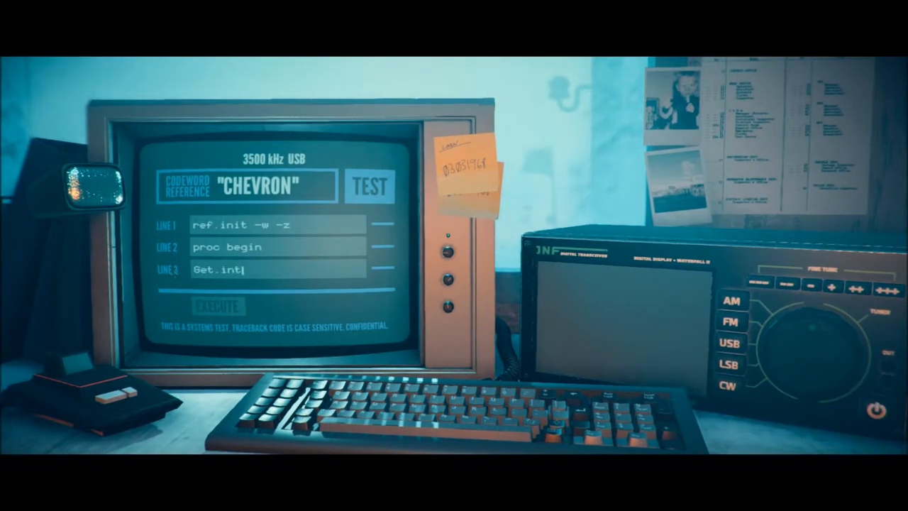
{"action": "type", "text": "["}
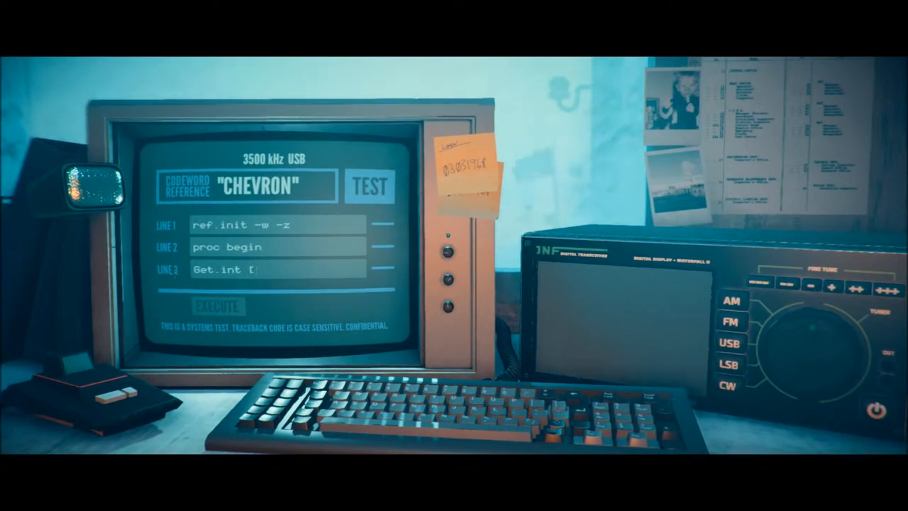
{"action": "type", "text": "XYZ"}
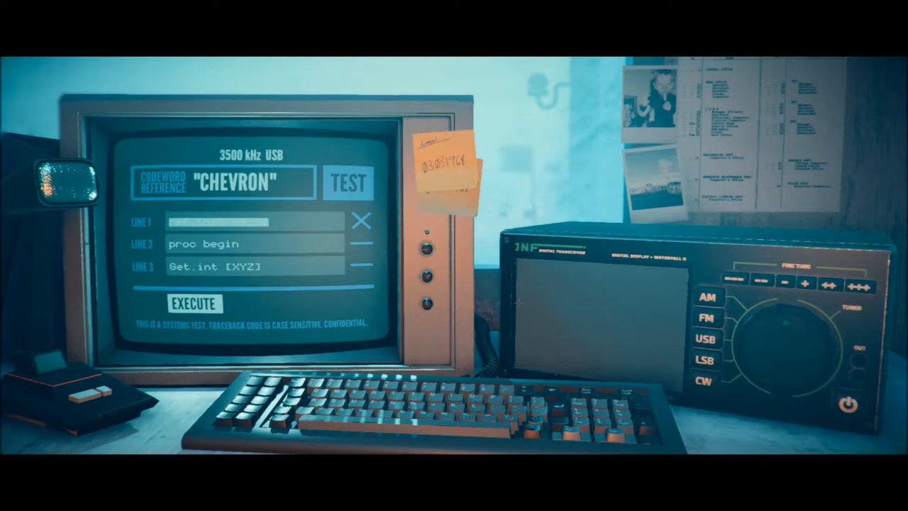
Step: Enter 'ref.init -w -z' on line 1 and 'proc begin' on line 2 of the CHEVRON form
{"action": "type", "text": "ref.init -w -z"}
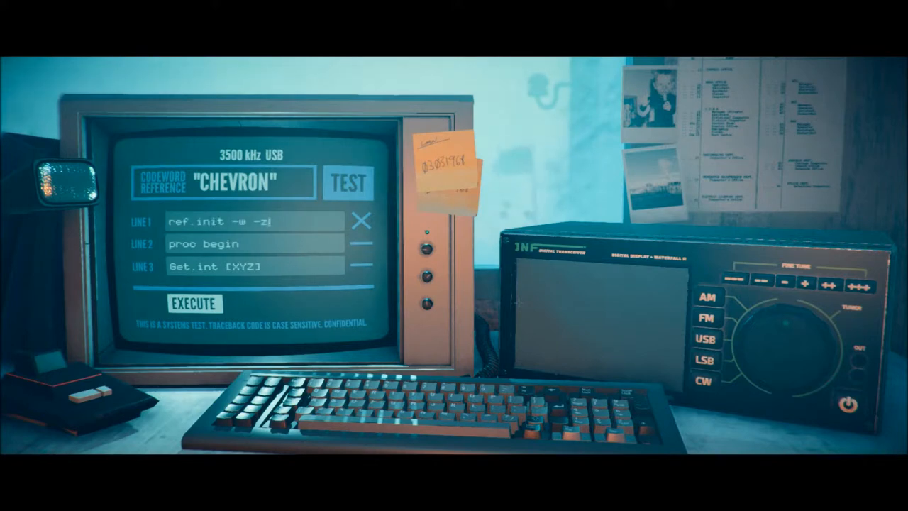
{"action": "key", "text": "Backspace"}
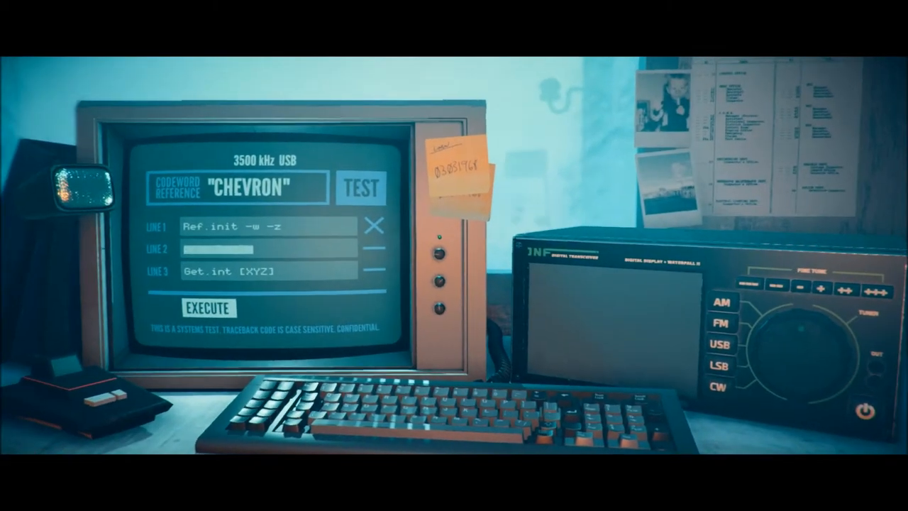
{"action": "type", "text": "proc begin"}
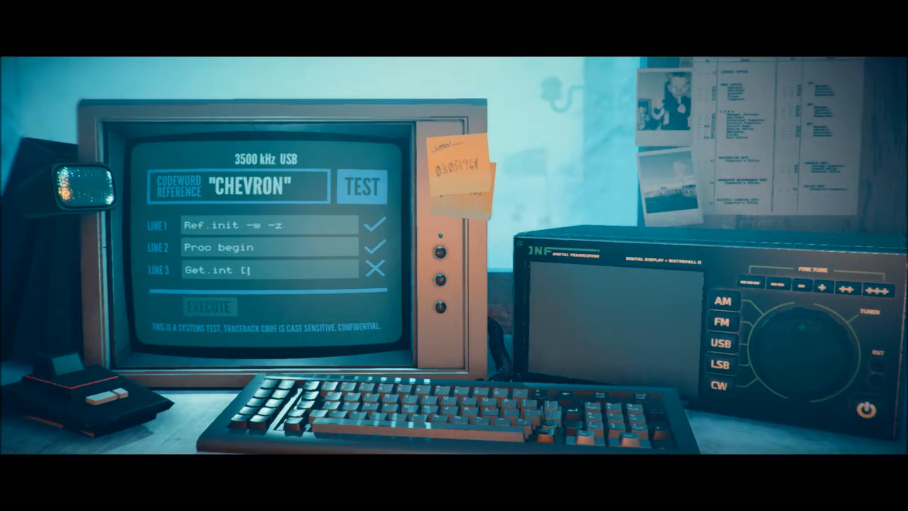
Step: Enter Get.int [040] on line 3, execute the test, and return to edit line 3 after it fails
{"action": "type", "text": "04"}
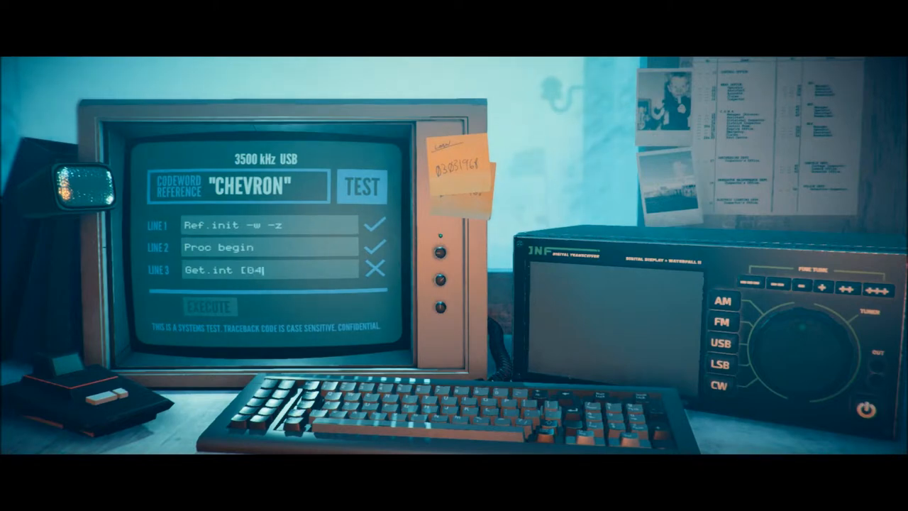
{"action": "type", "text": "0]"}
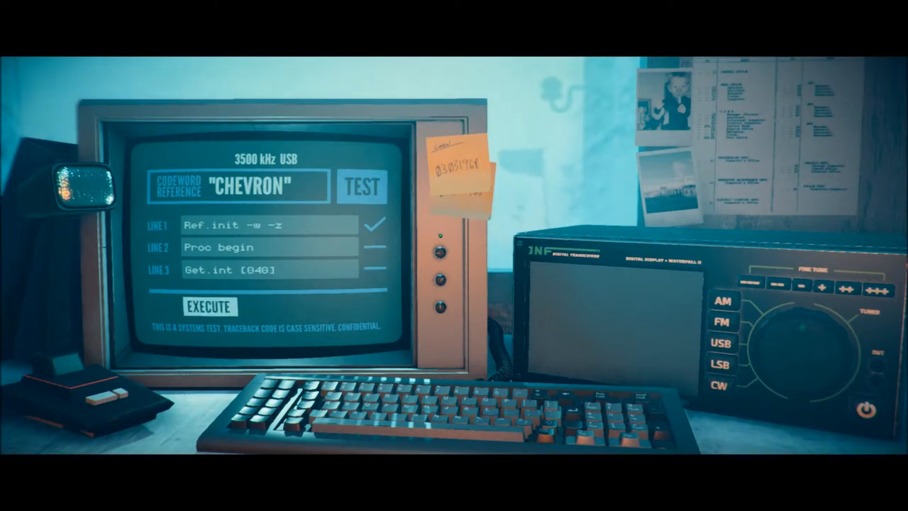
{"action": "left_click", "coordinate": [363, 187]}
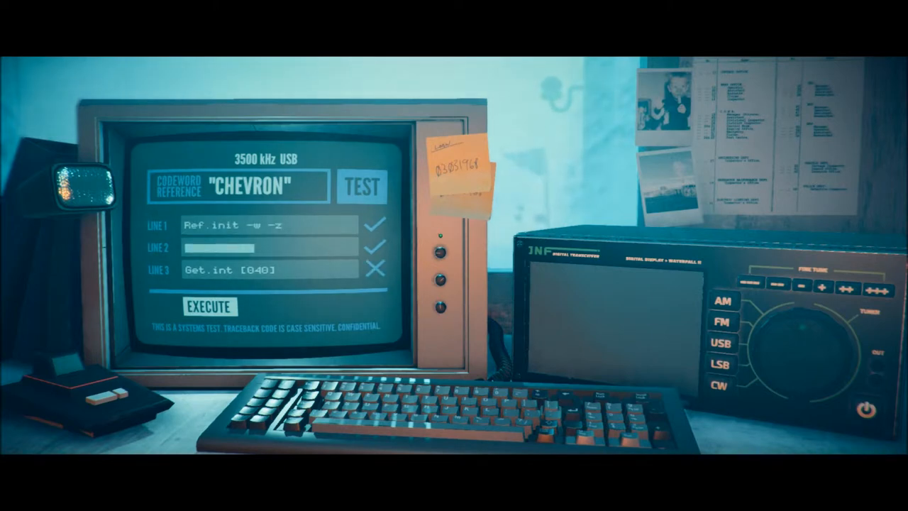
{"action": "type", "text": "Proc begin"}
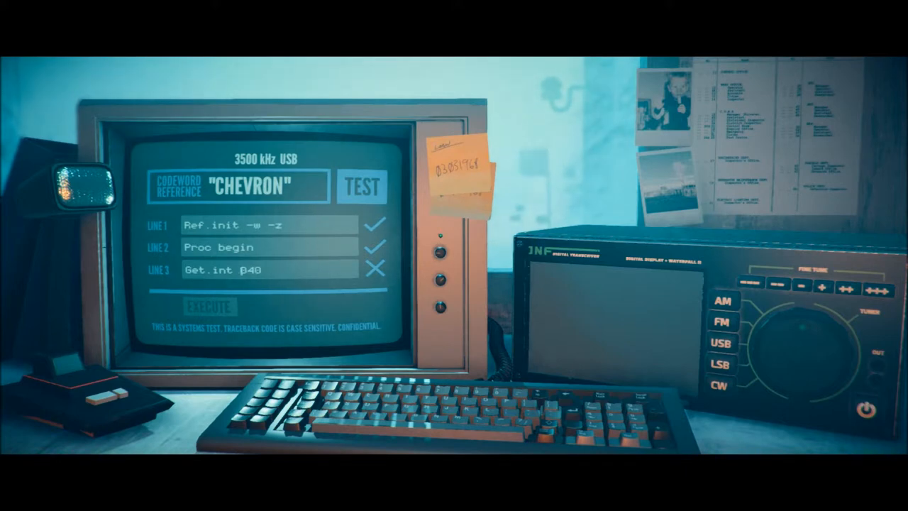
{"action": "left_click", "coordinate": [209, 307]}
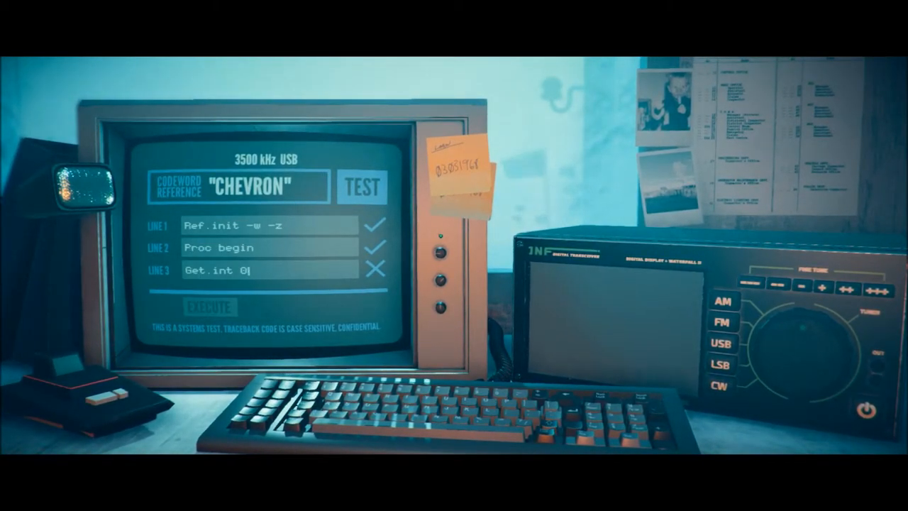
Step: Try Get.int 501 and a bracketed 0 value on line 3, discarding both
{"action": "type", "text": "6"}
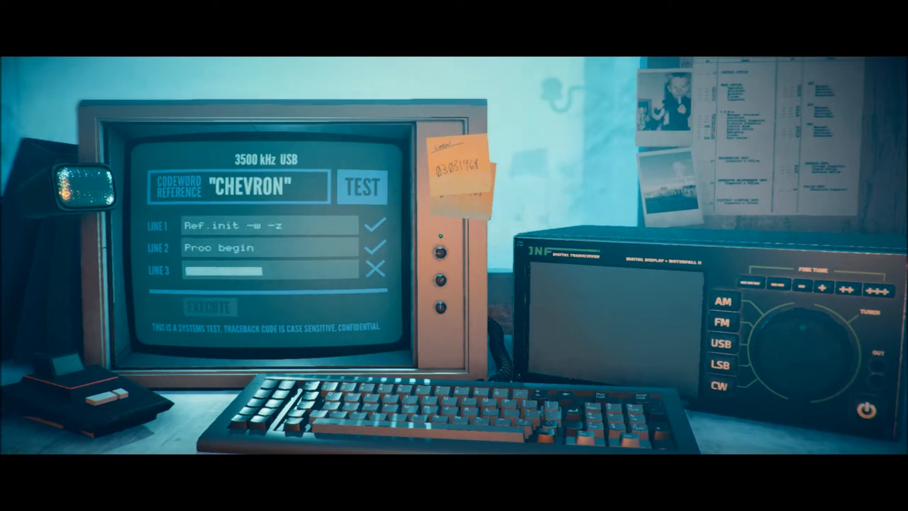
{"action": "type", "text": "Get.int 501"}
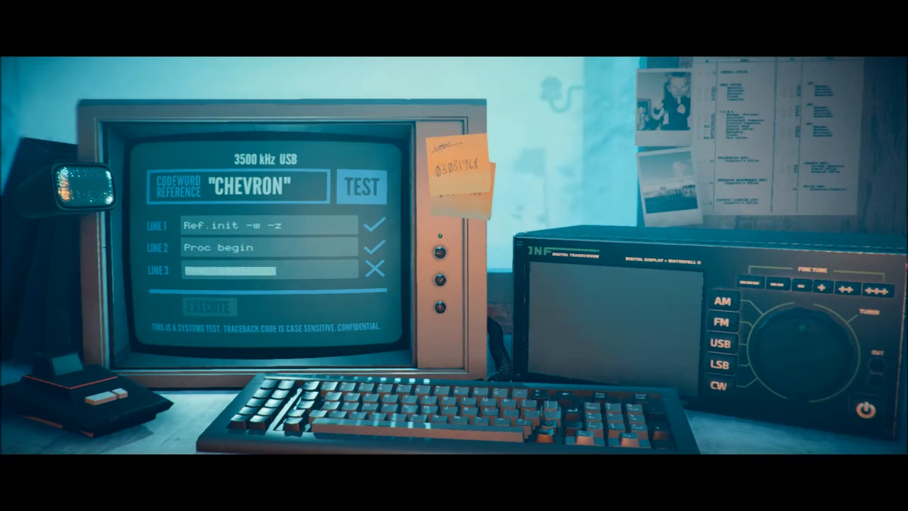
{"action": "type", "text": "Get.int [04"}
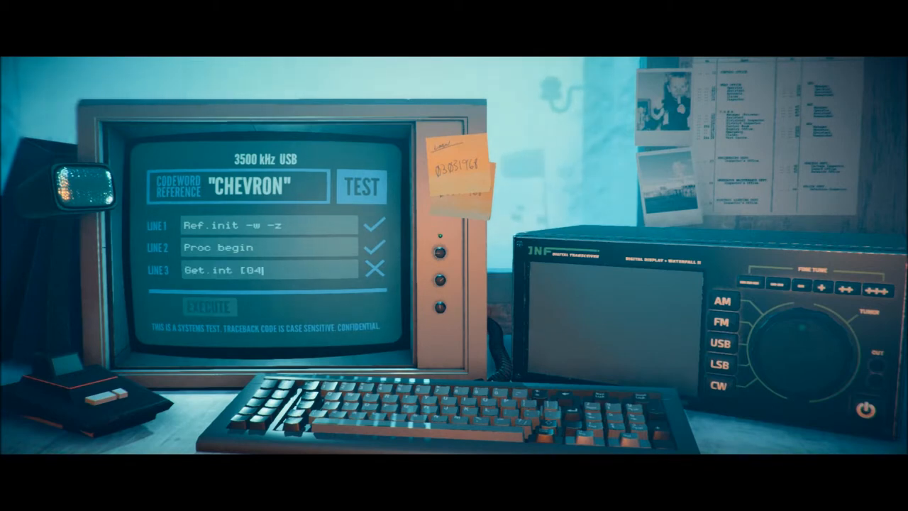
{"action": "type", "text": "0"}
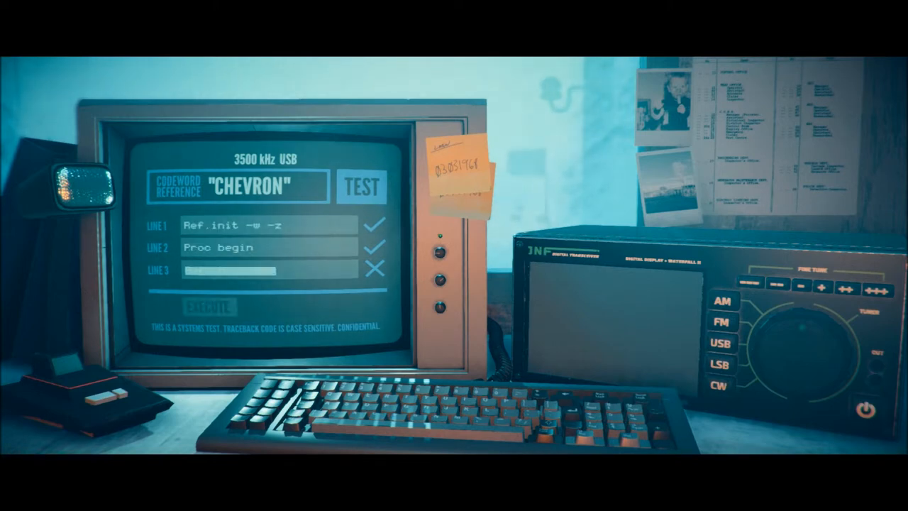
Step: Retype line 3 through Get.int [040] and settle on Get.int [319]
{"action": "type", "text": "Get.int [040]"}
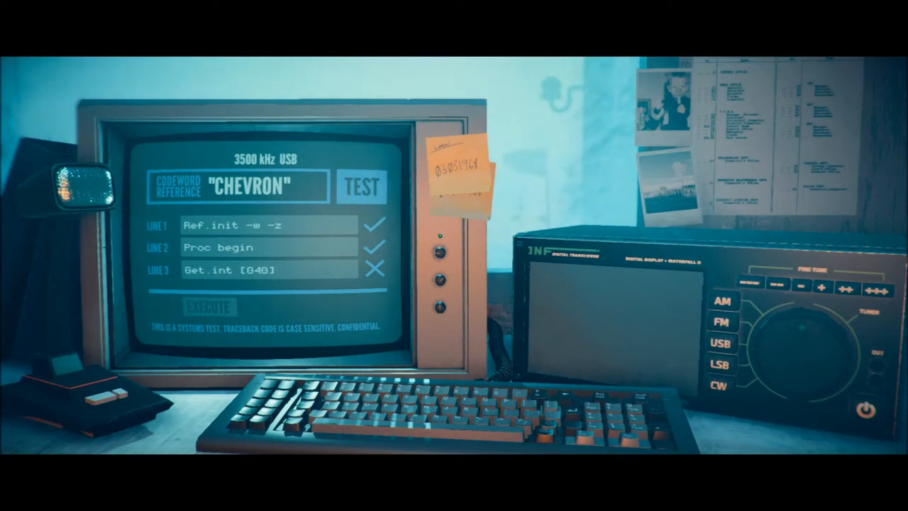
{"action": "type", "text": "3"}
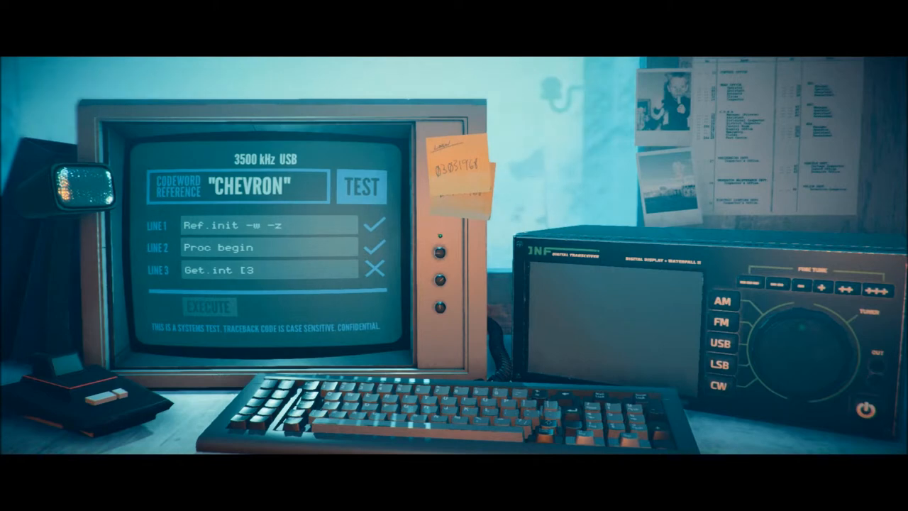
{"action": "type", "text": "`"}
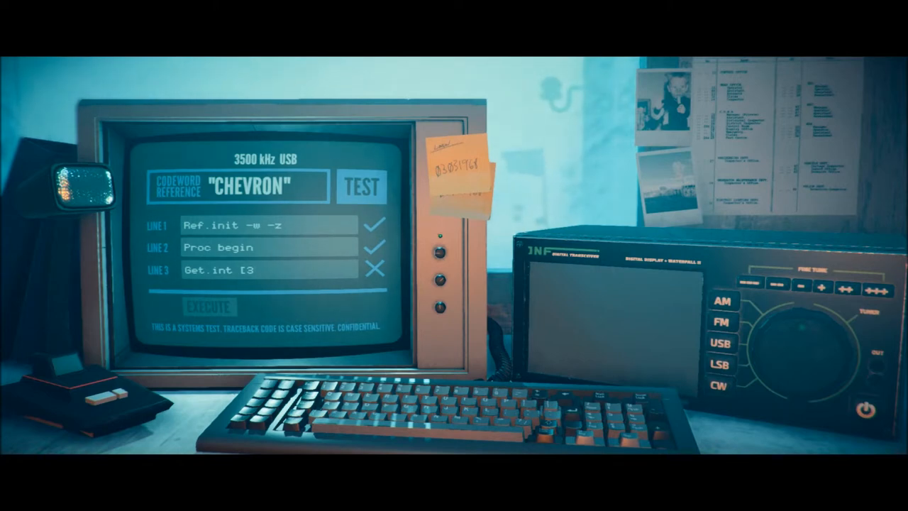
{"action": "type", "text": "319]"}
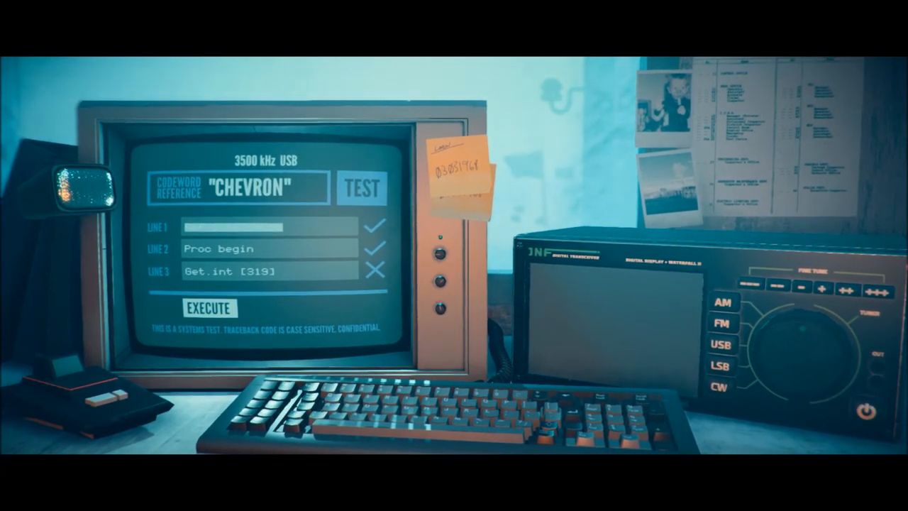
Step: Restore line 1 to 'Ref.init -w -z' and change line 3's value to 2012
{"action": "type", "text": "Ref.init -w -z"}
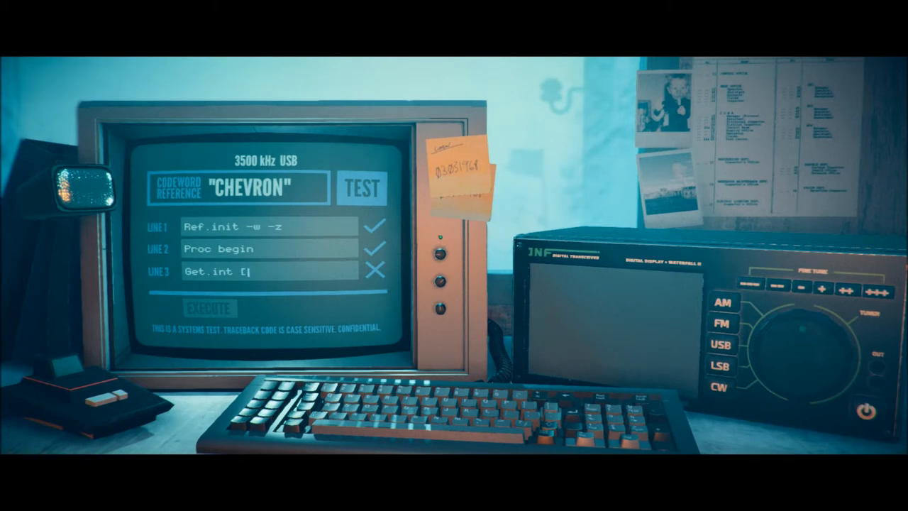
{"action": "type", "text": "6"}
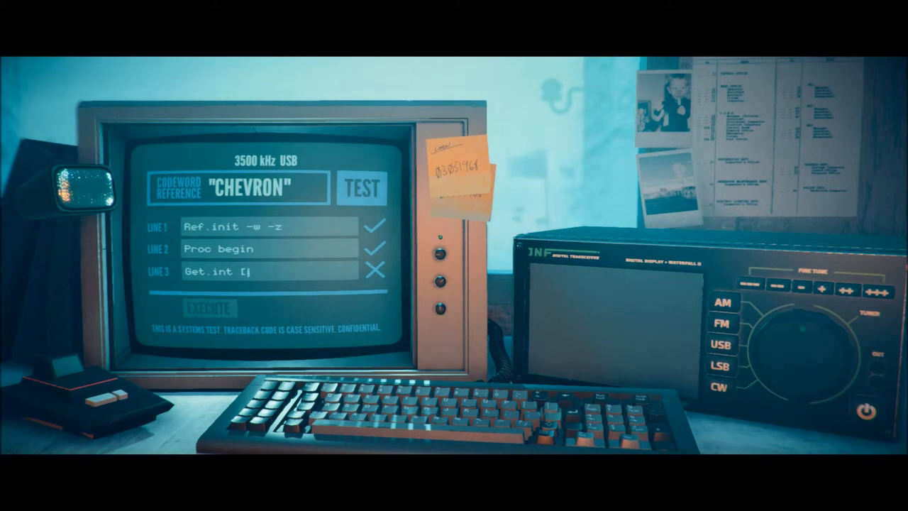
{"action": "type", "text": "2012]"}
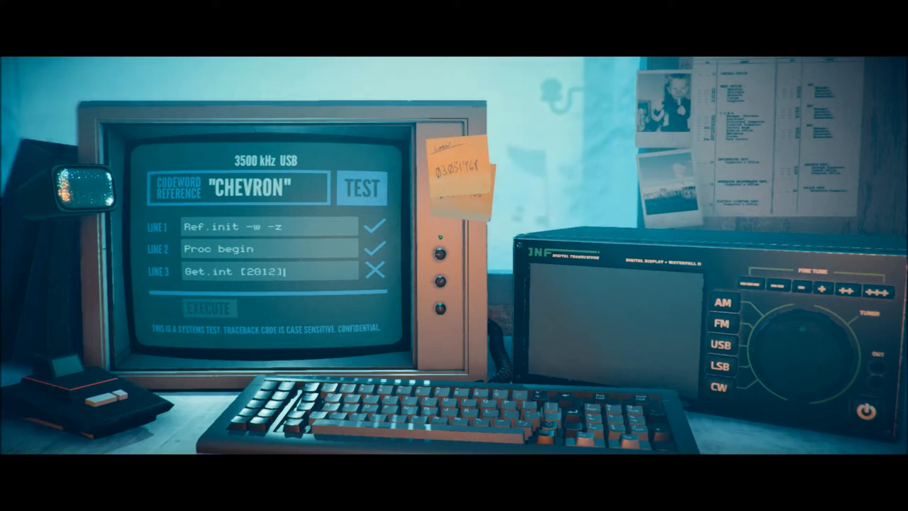
Step: Execute the codeword lines, then re-enter Get.int [2012] on line 3
{"action": "left_click", "coordinate": [362, 188]}
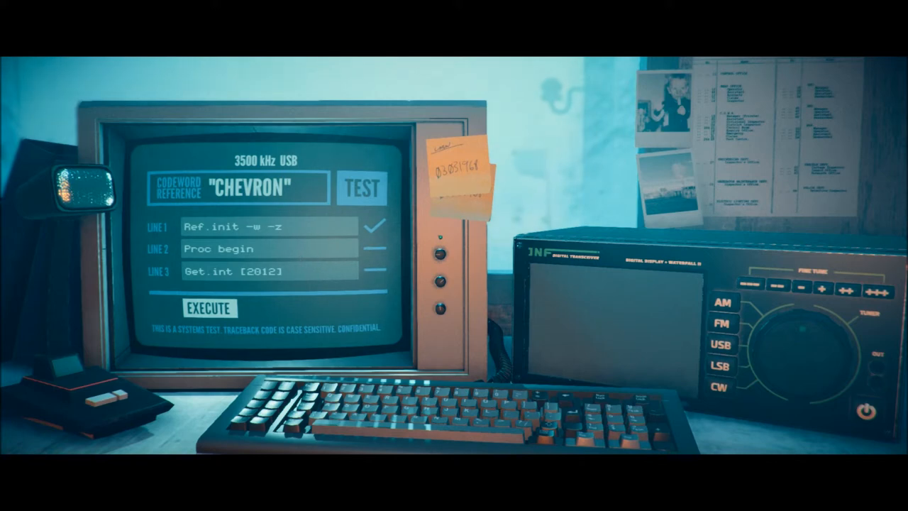
{"action": "left_click", "coordinate": [363, 187]}
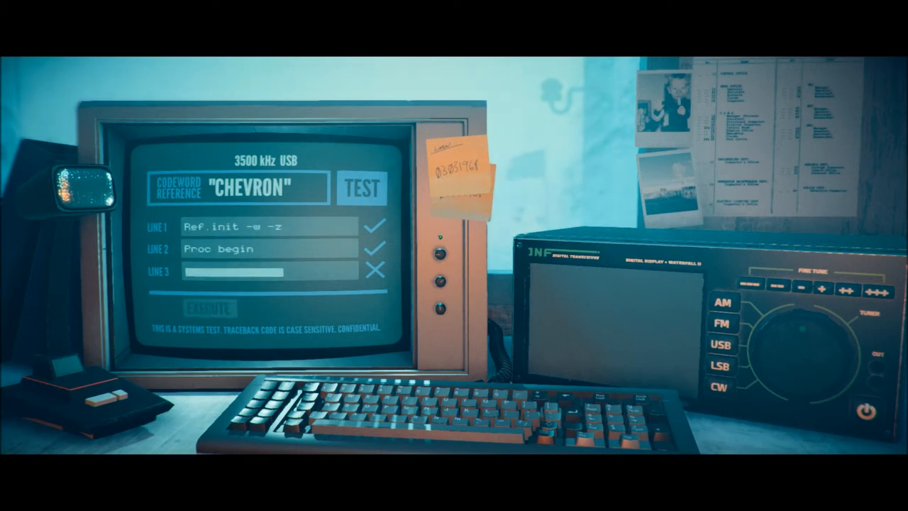
{"action": "type", "text": "Get.int [2012]"}
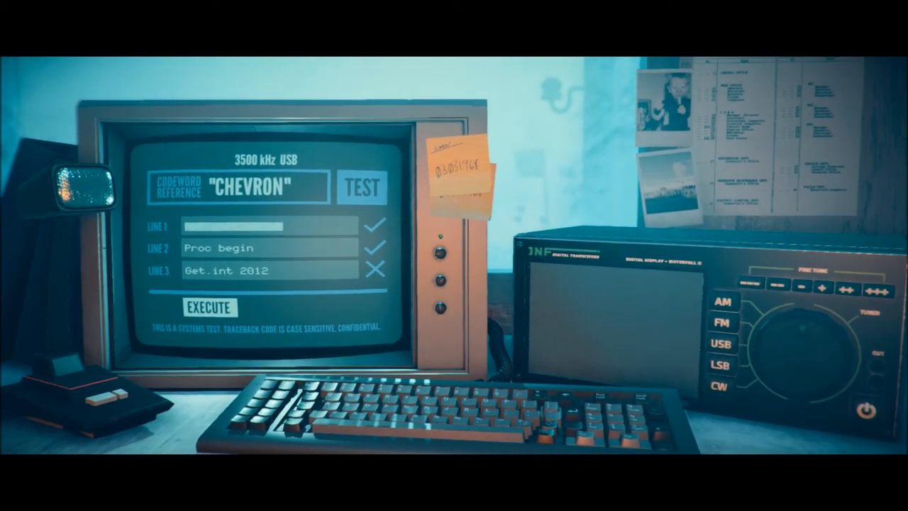
Step: Restore line 1 to 'Ref.init -w -z', set line 3 to Get.int [612], and execute the completed form
{"action": "type", "text": "Ref.init -w -z"}
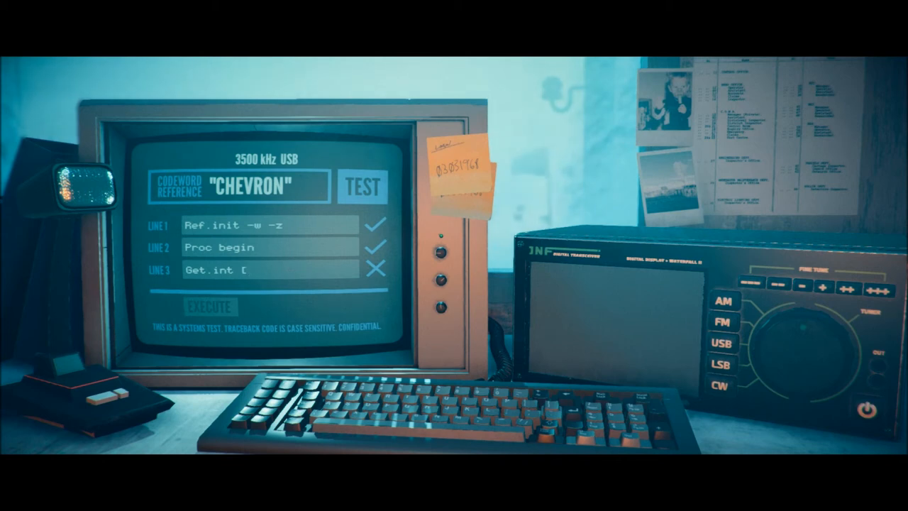
{"action": "type", "text": "612]"}
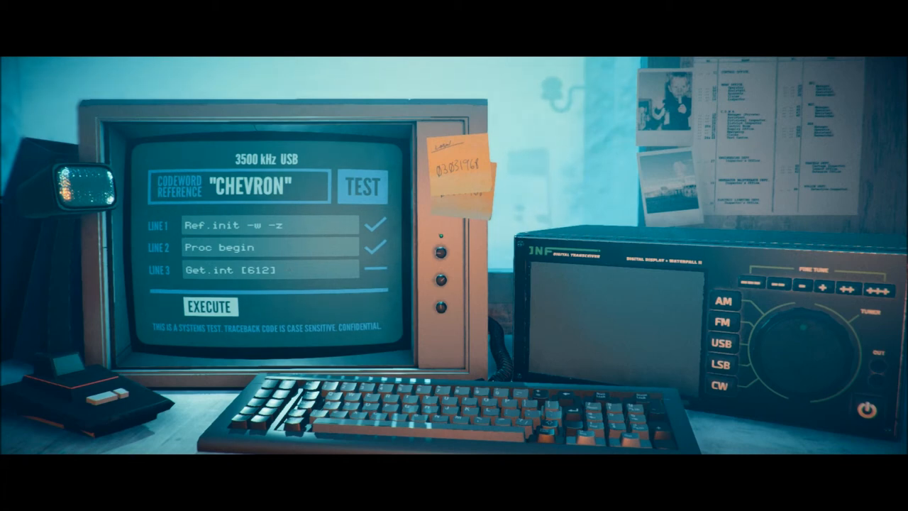
{"action": "left_click", "coordinate": [210, 306]}
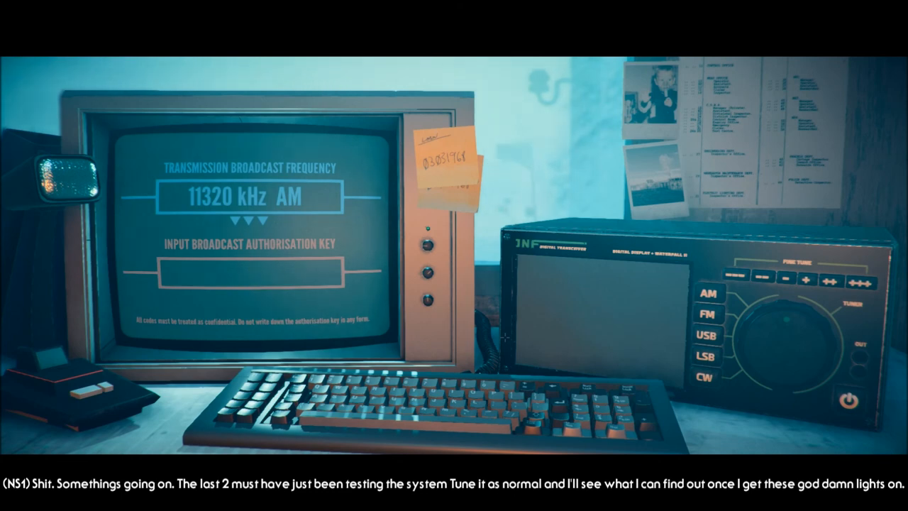
Step: Dismiss the narration and switch on the radio receiver showing 3500 AM
{"action": "left_click", "coordinate": [253, 277]}
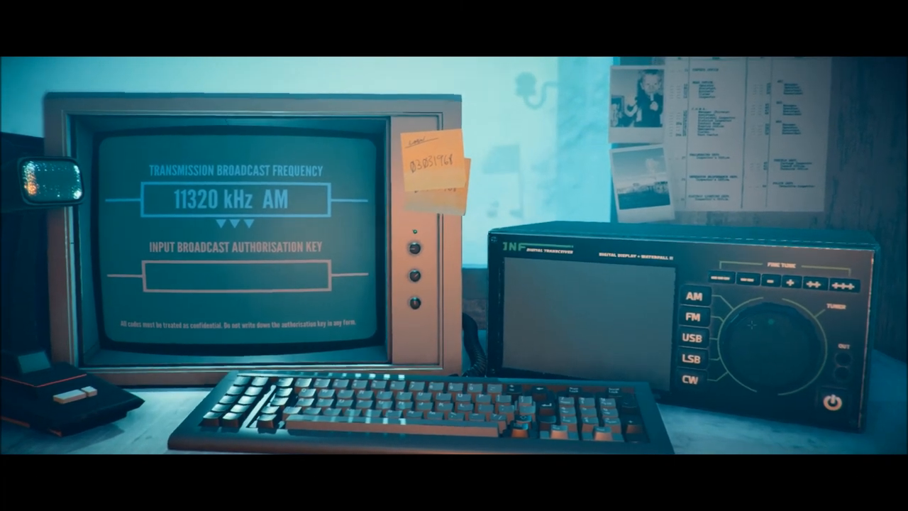
{"action": "left_click", "coordinate": [827, 403]}
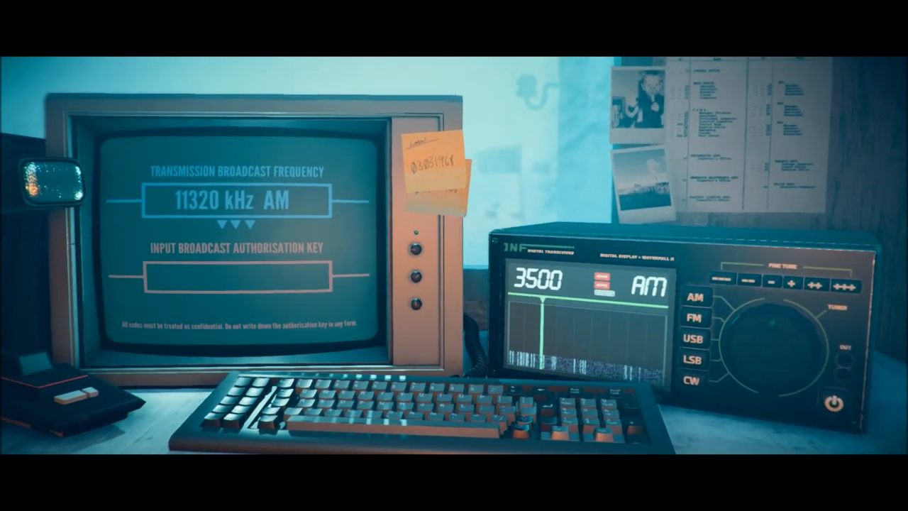